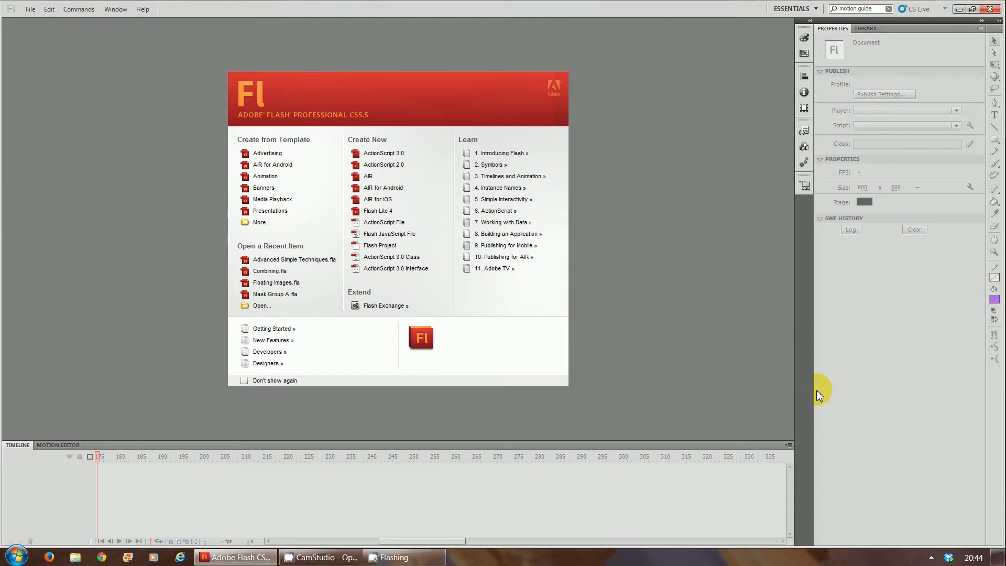
mouse_move(815, 6)
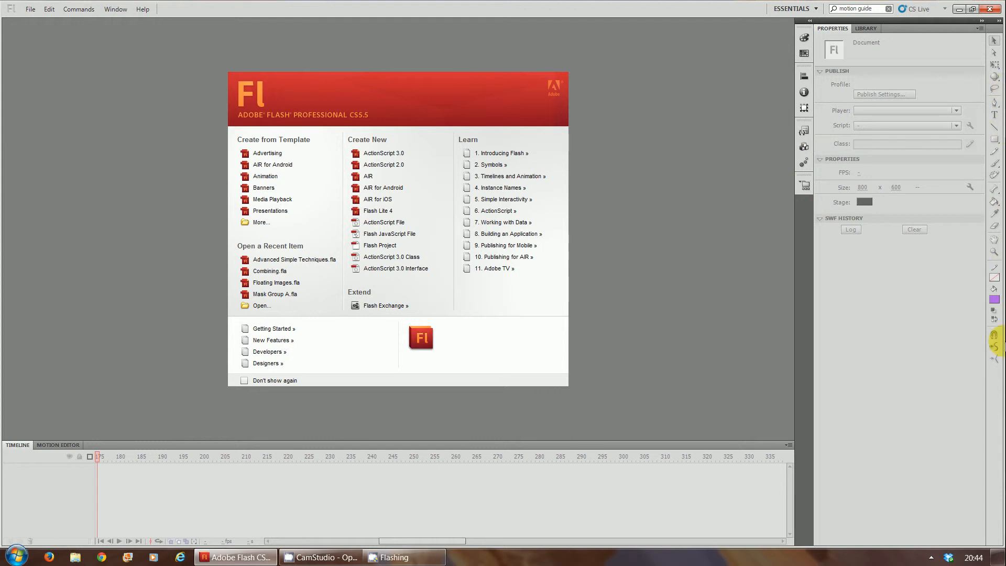
mouse_move(435, 418)
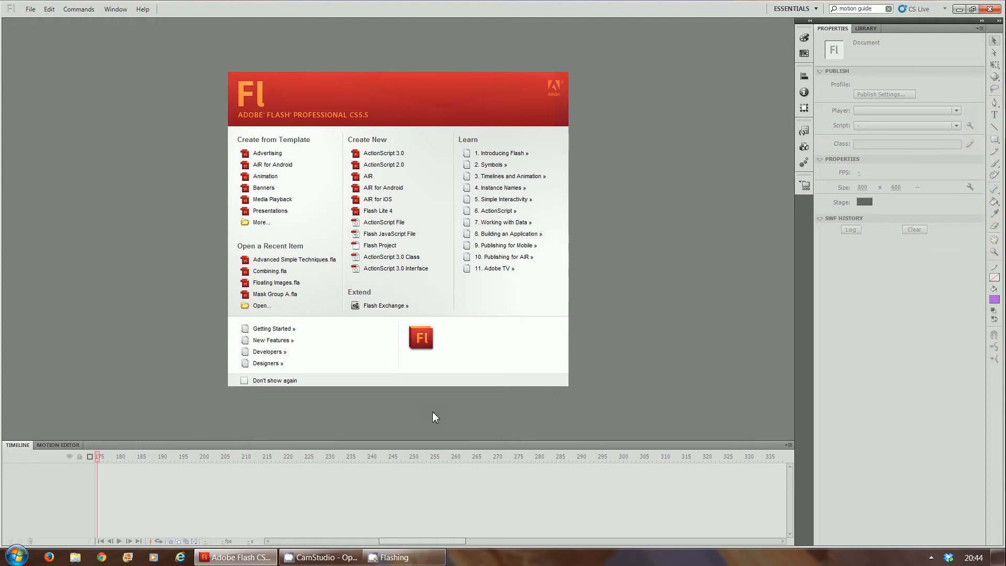
mouse_move(544, 478)
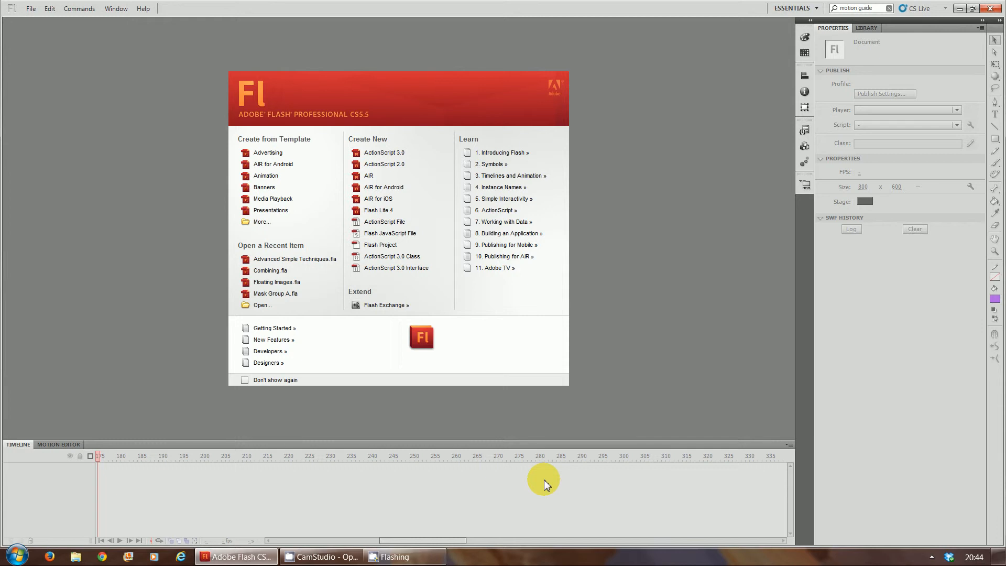
mouse_move(536, 268)
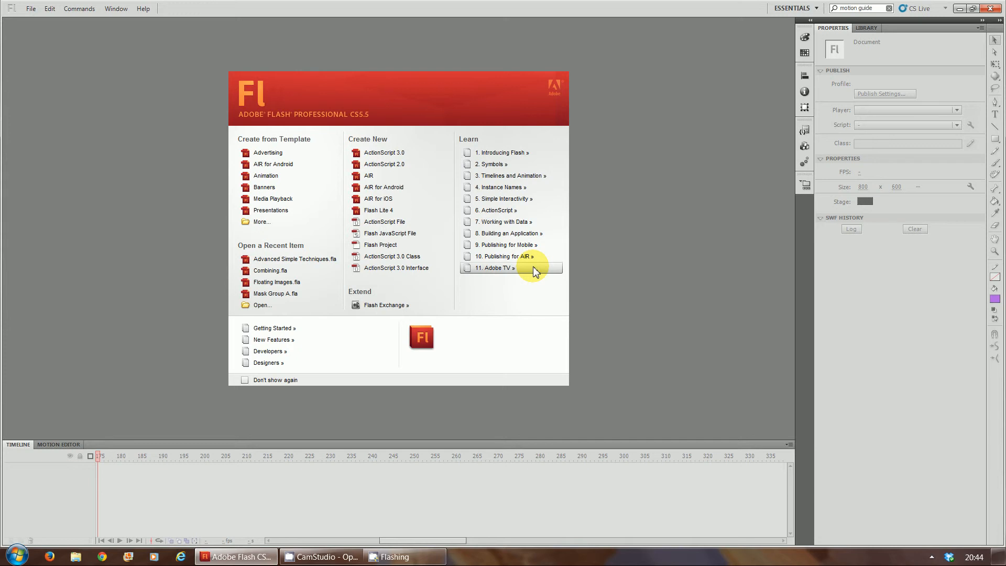
mouse_move(619, 6)
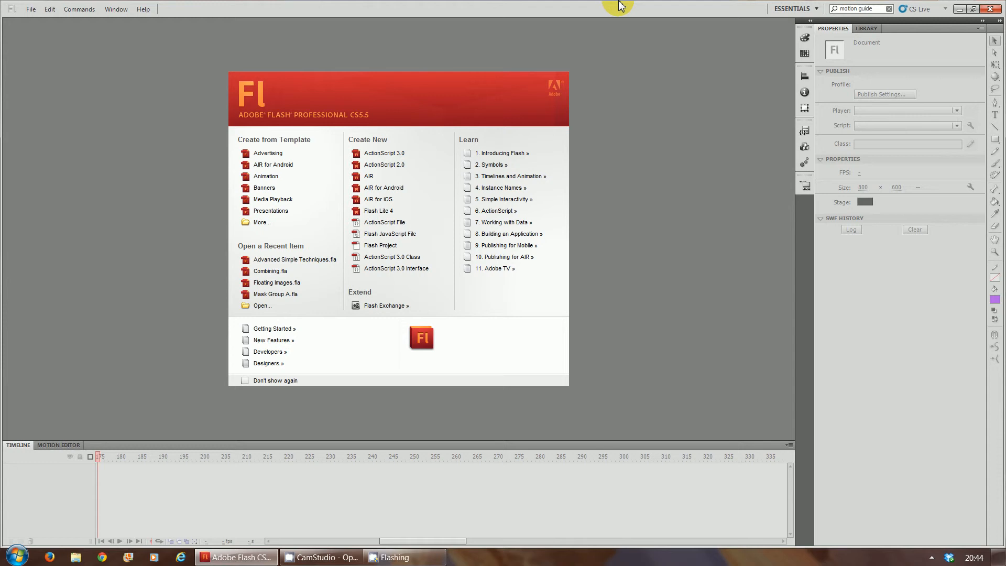
Step: Switch the workspace from the Essentials layout to the Designer layout via the workspace switcher
click(793, 8)
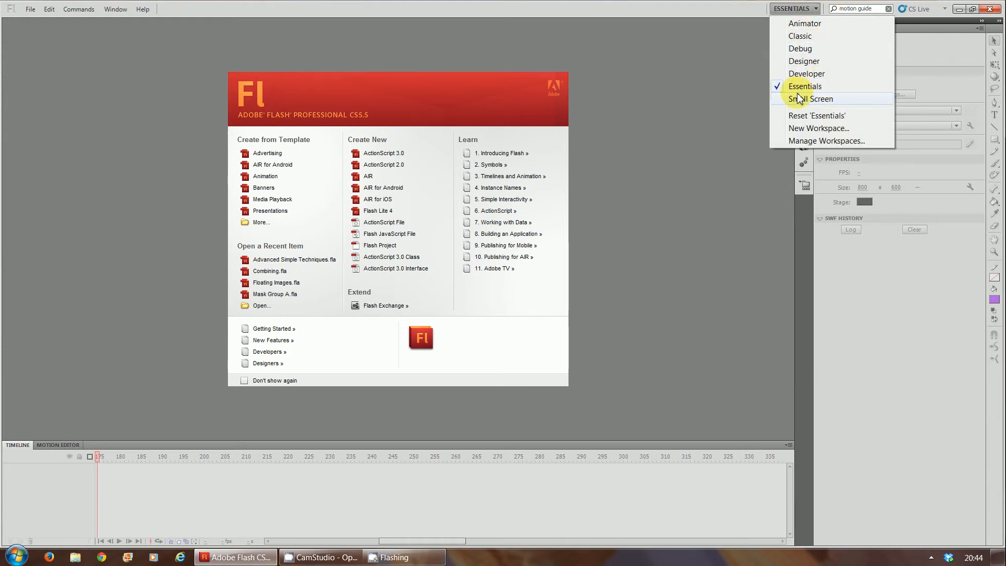
mouse_move(792, 18)
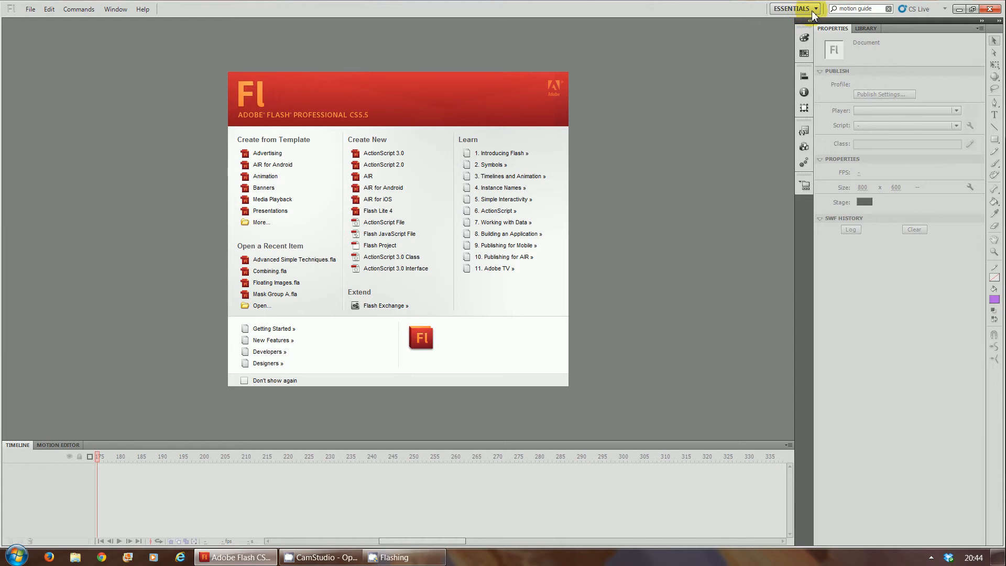
click(816, 9)
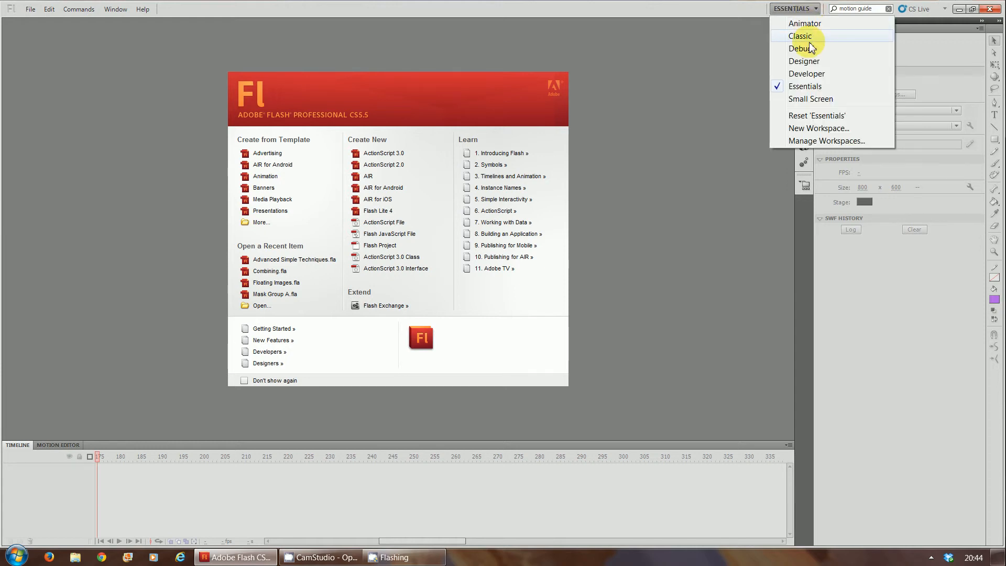
mouse_move(800, 49)
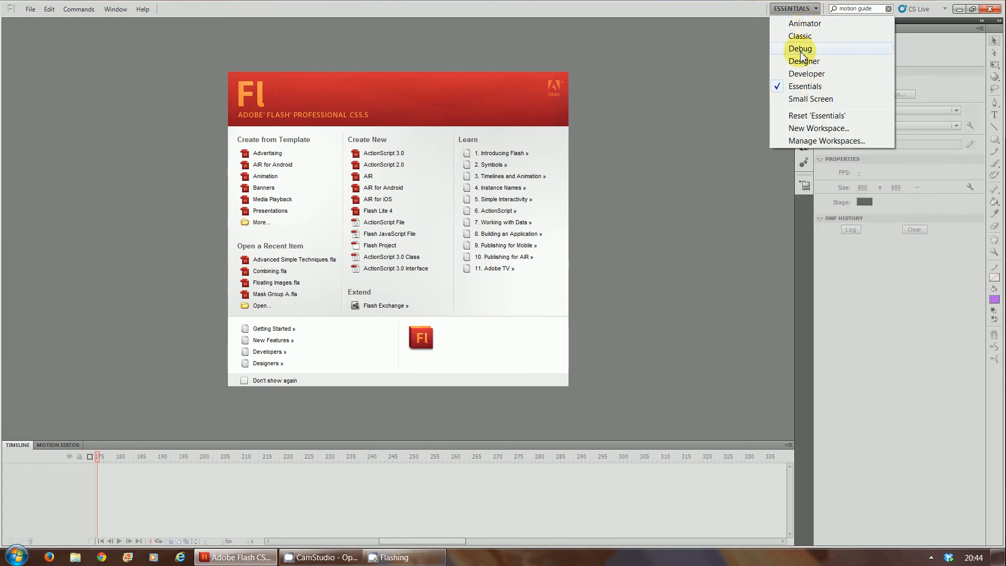
mouse_move(807, 73)
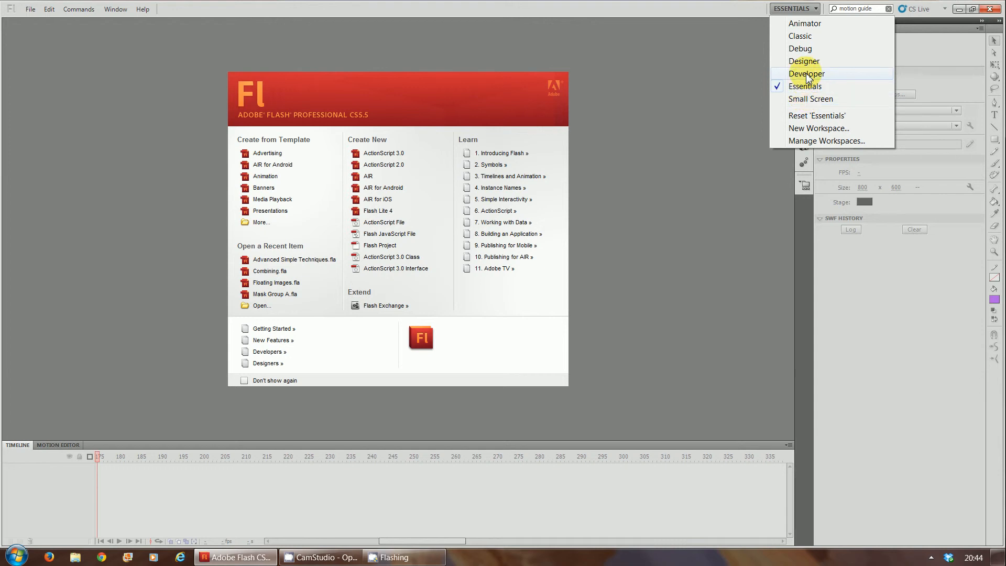
click(804, 61)
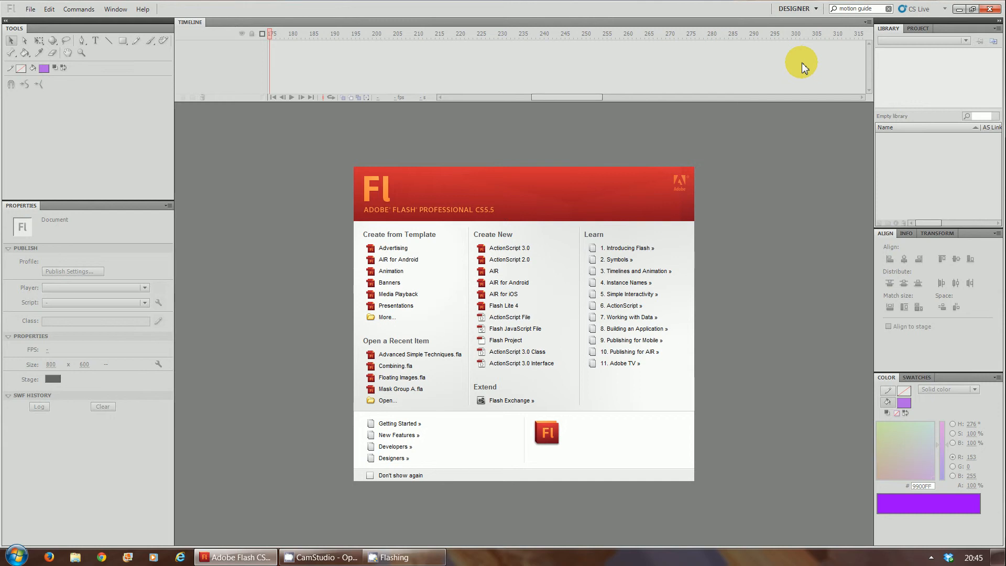
mouse_move(179, 5)
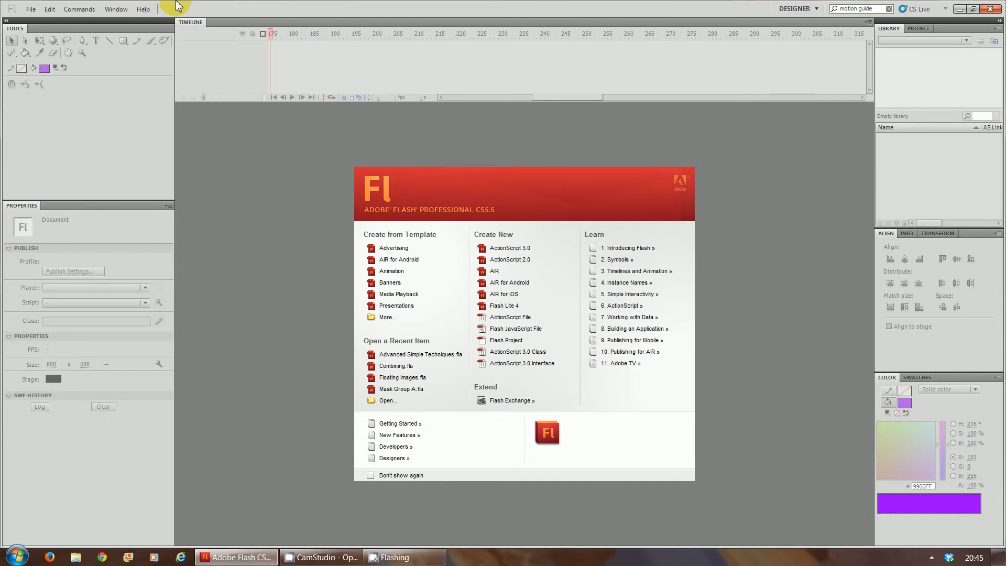
mouse_move(211, 136)
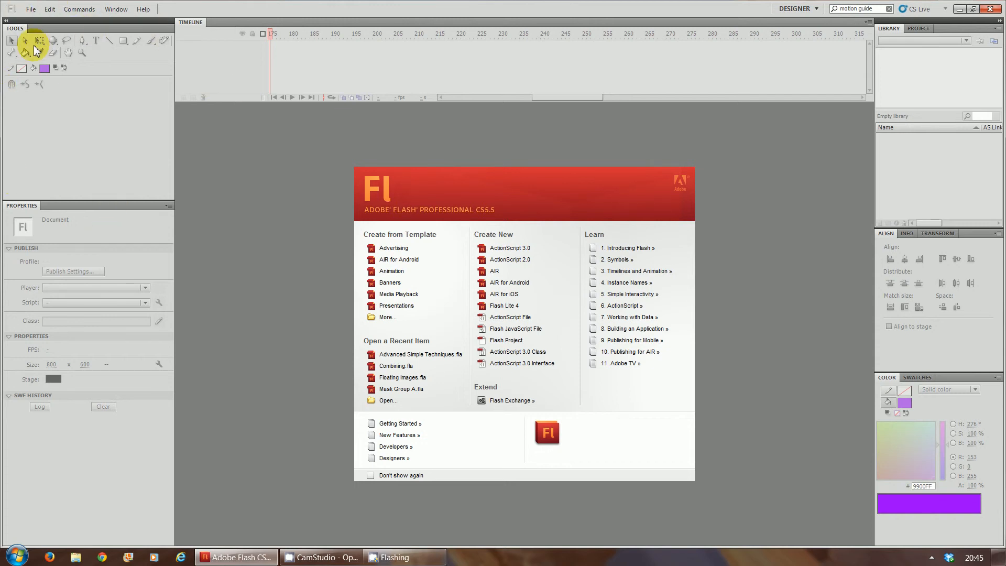
mouse_move(25, 52)
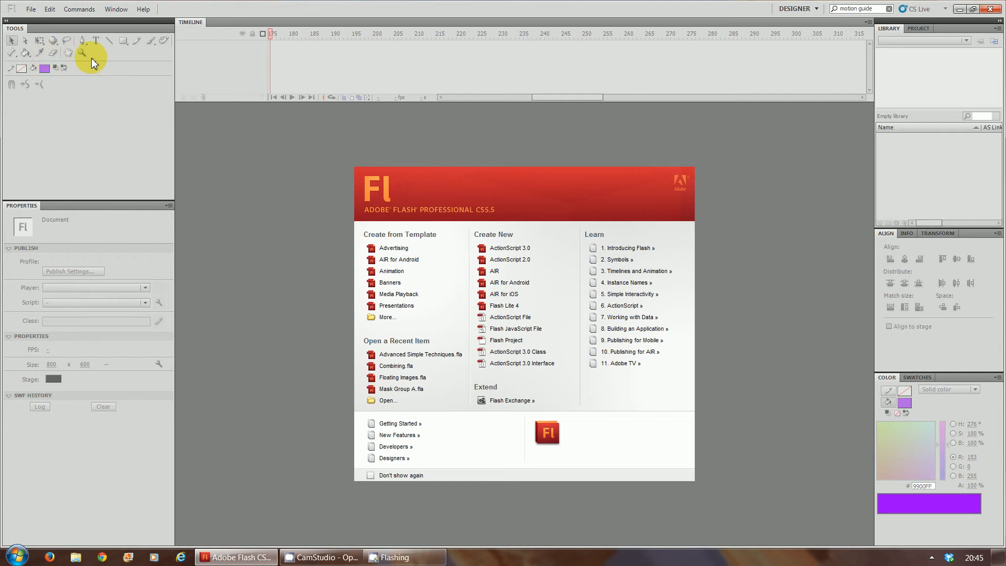
mouse_move(136, 179)
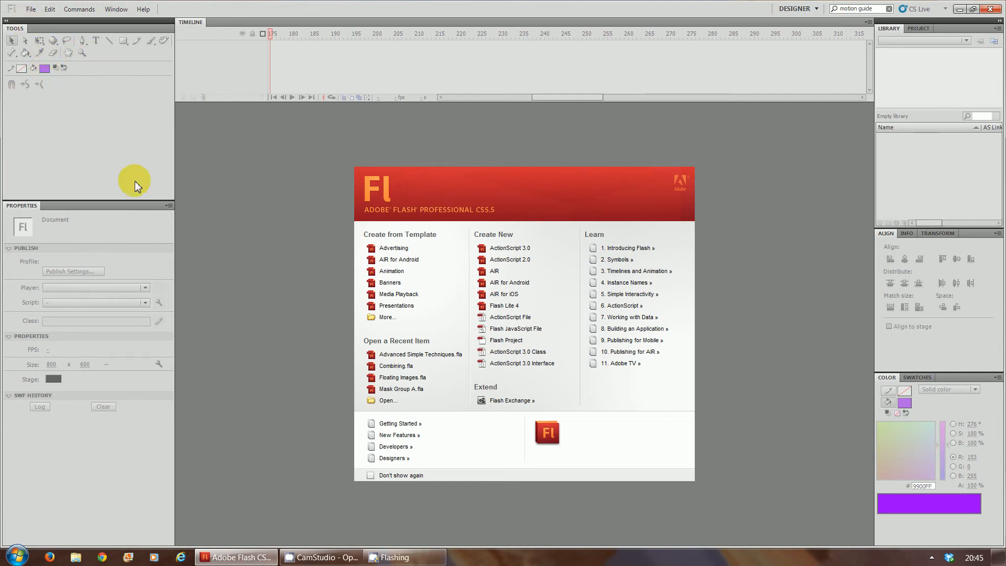
mouse_move(103, 202)
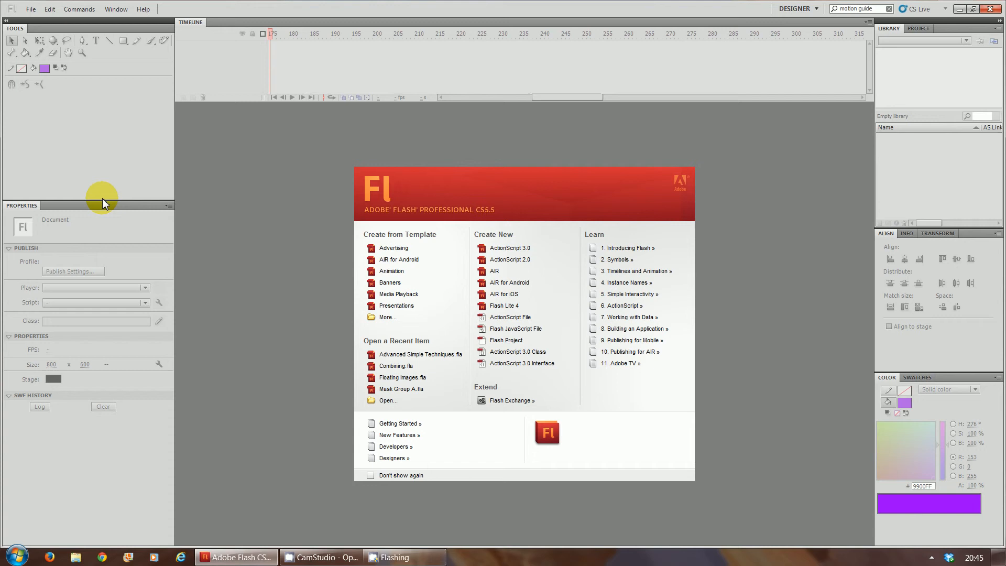
mouse_move(45, 429)
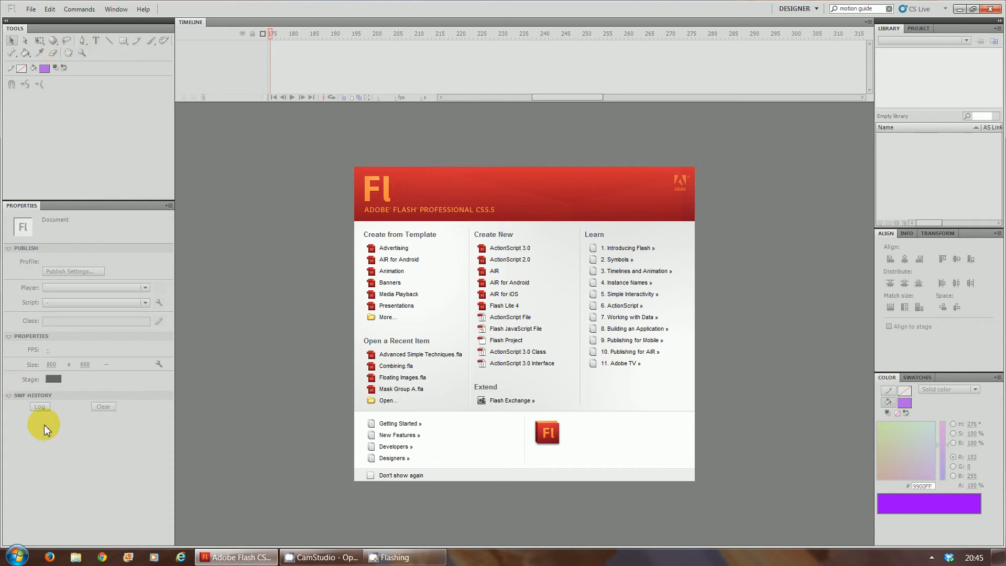
mouse_move(96, 41)
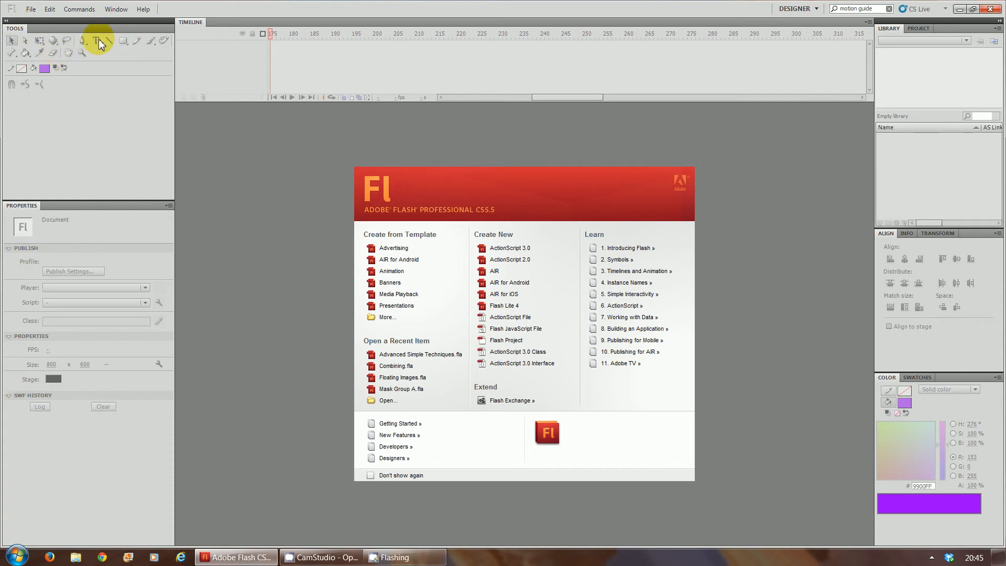
mouse_move(67, 41)
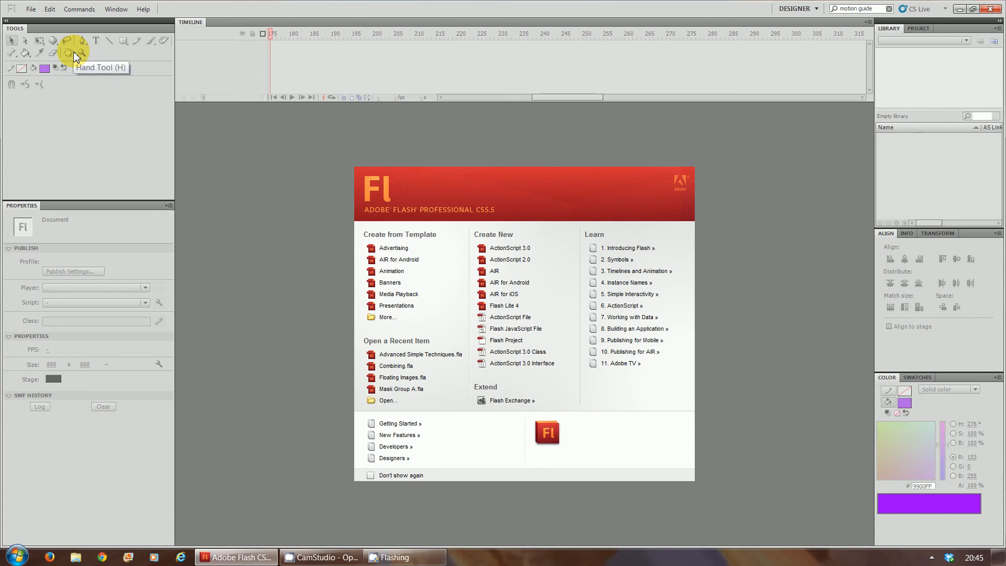
mouse_move(117, 322)
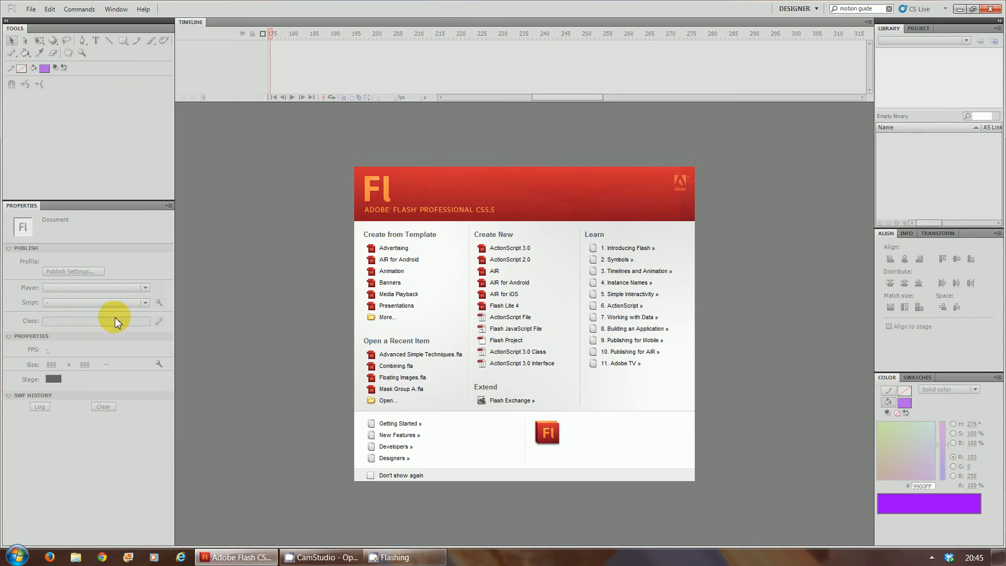
mouse_move(42, 182)
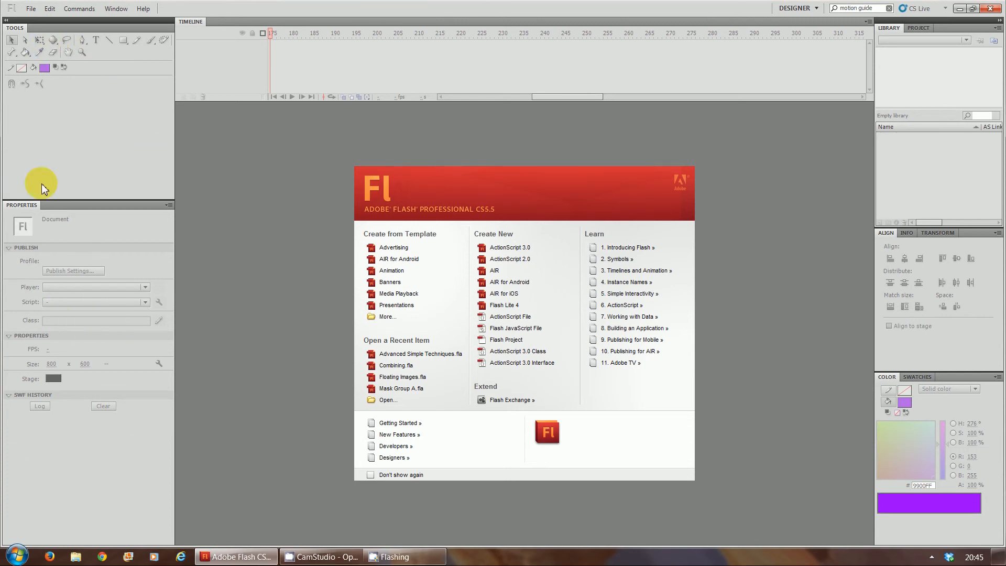
mouse_move(64, 76)
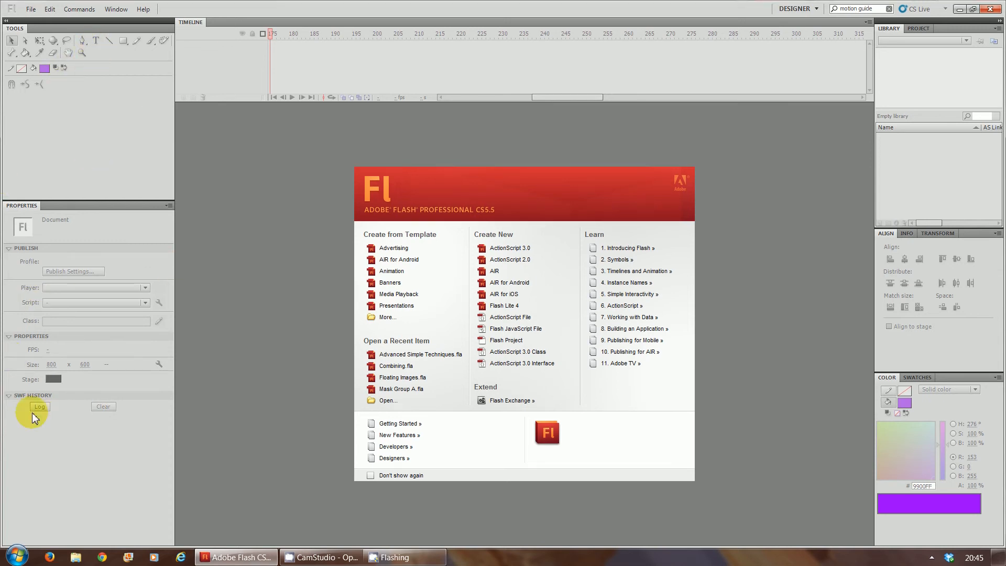
mouse_move(106, 490)
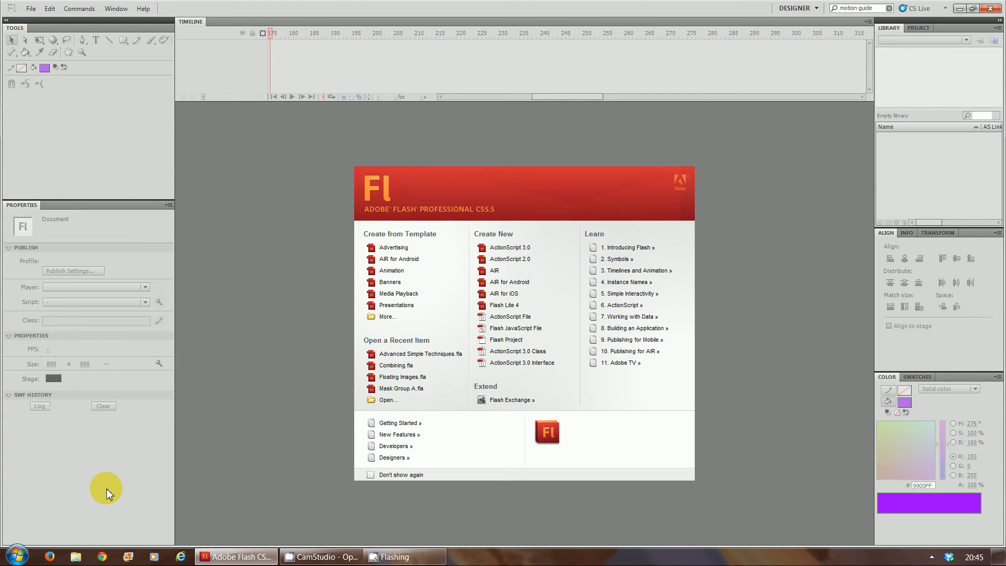
mouse_move(1000, 180)
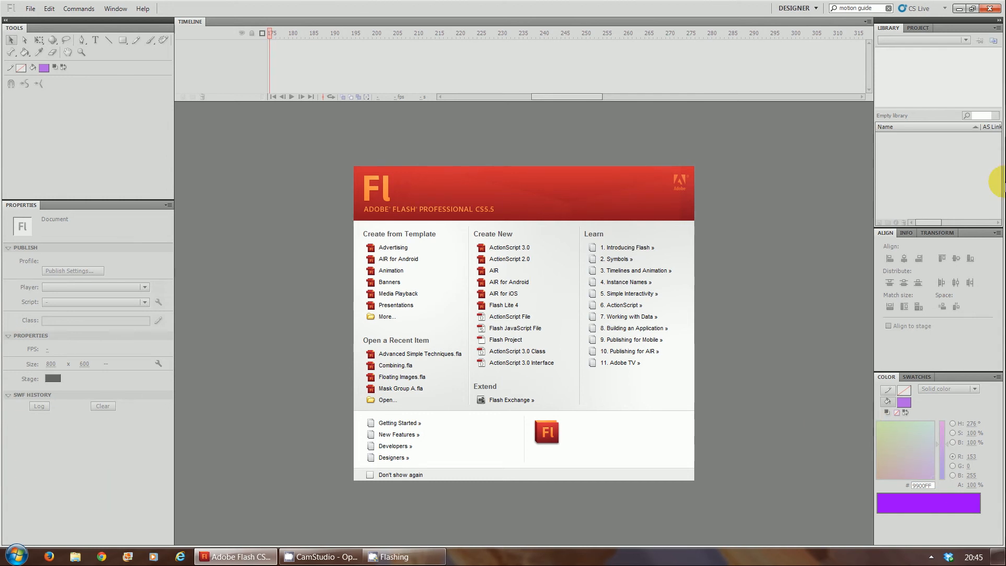
mouse_move(845, 79)
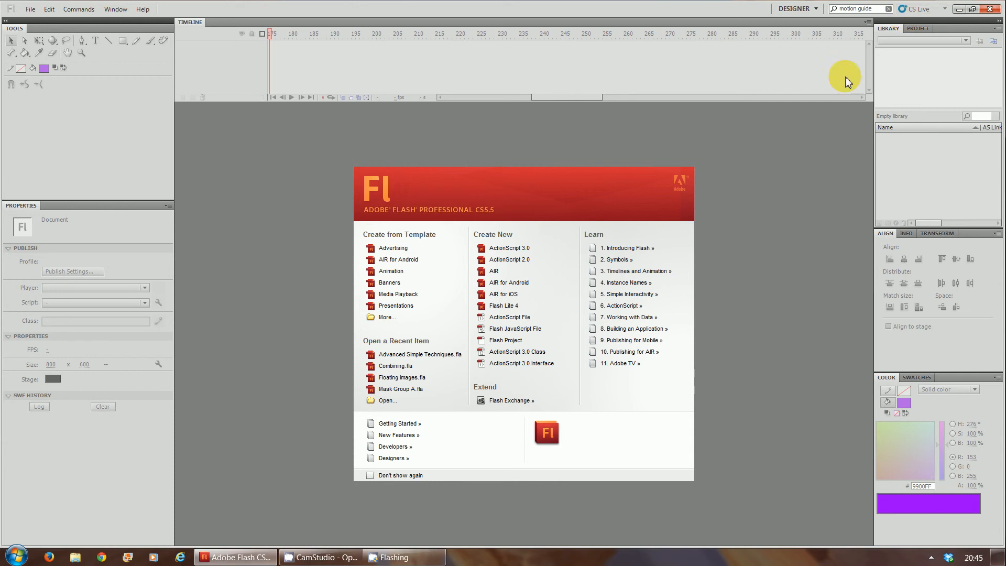
mouse_move(955, 88)
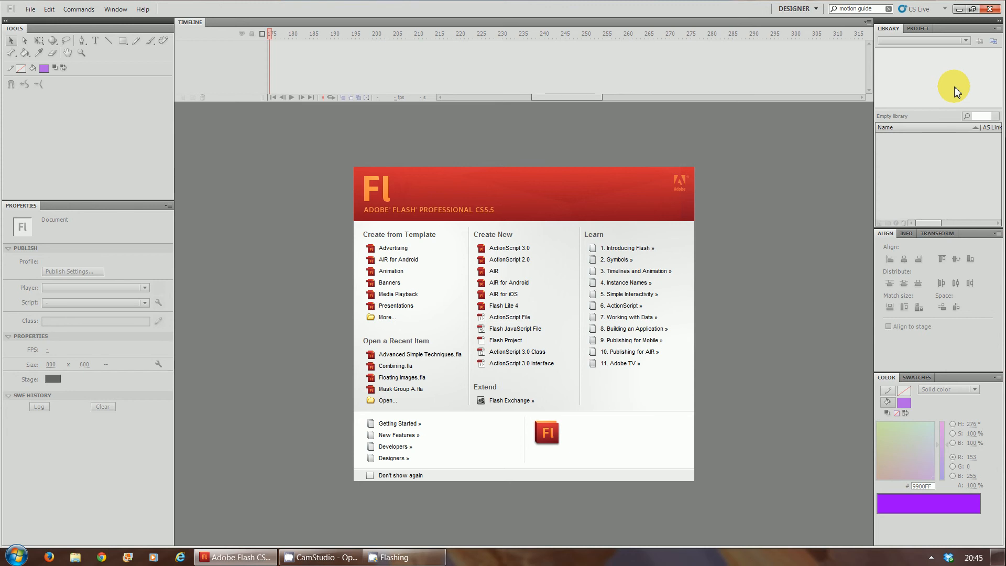
mouse_move(768, 204)
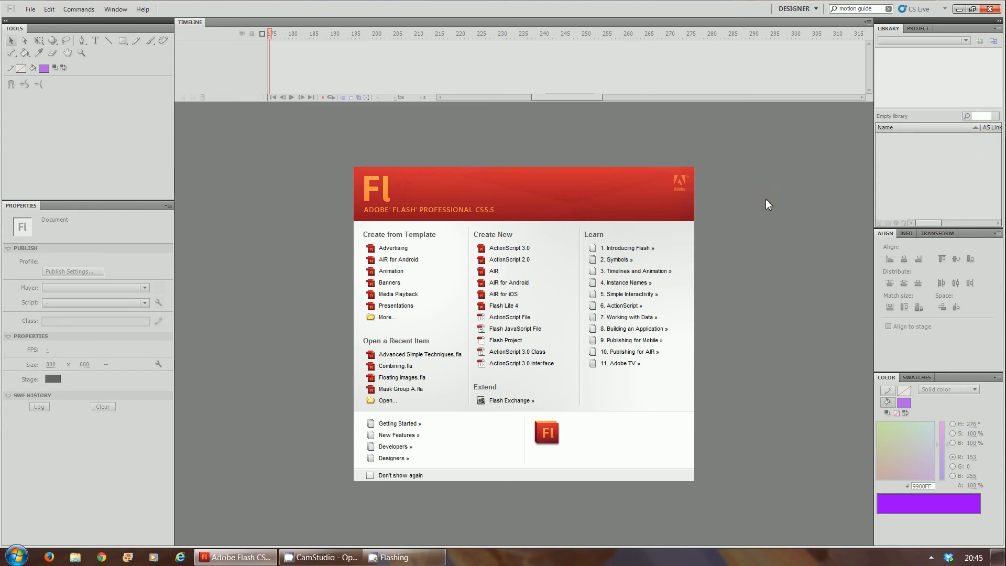
mouse_move(182, 140)
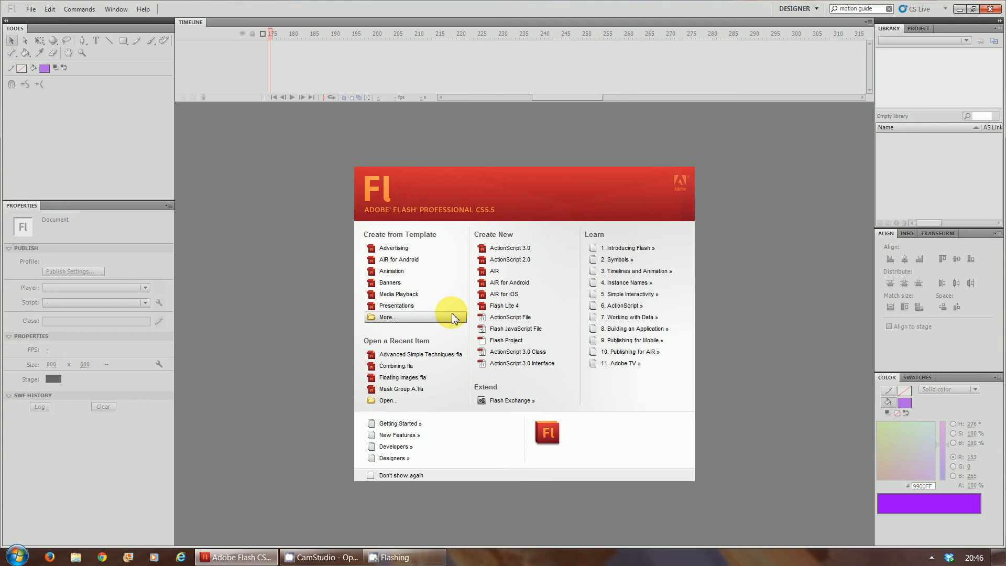
mouse_move(305, 345)
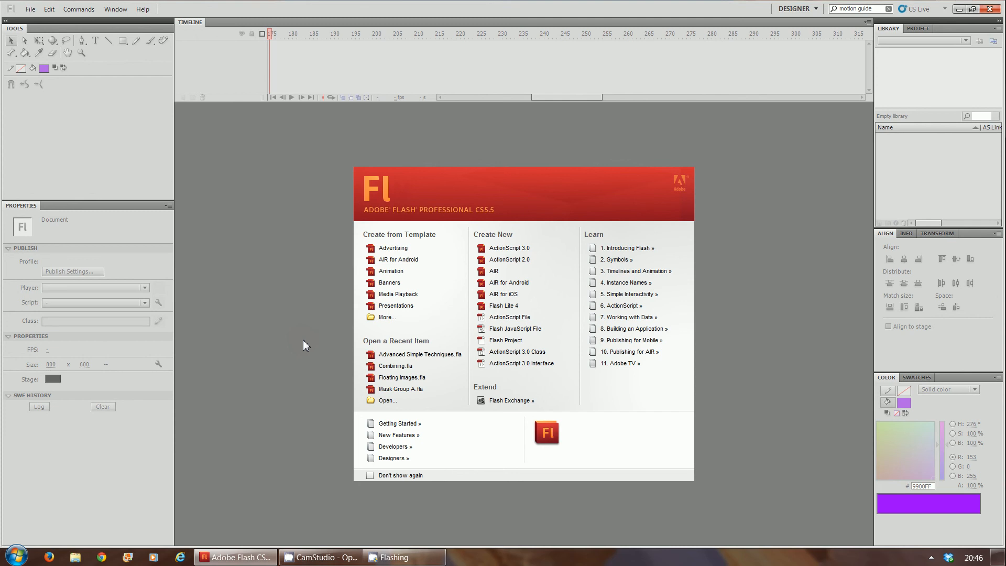
mouse_move(994, 314)
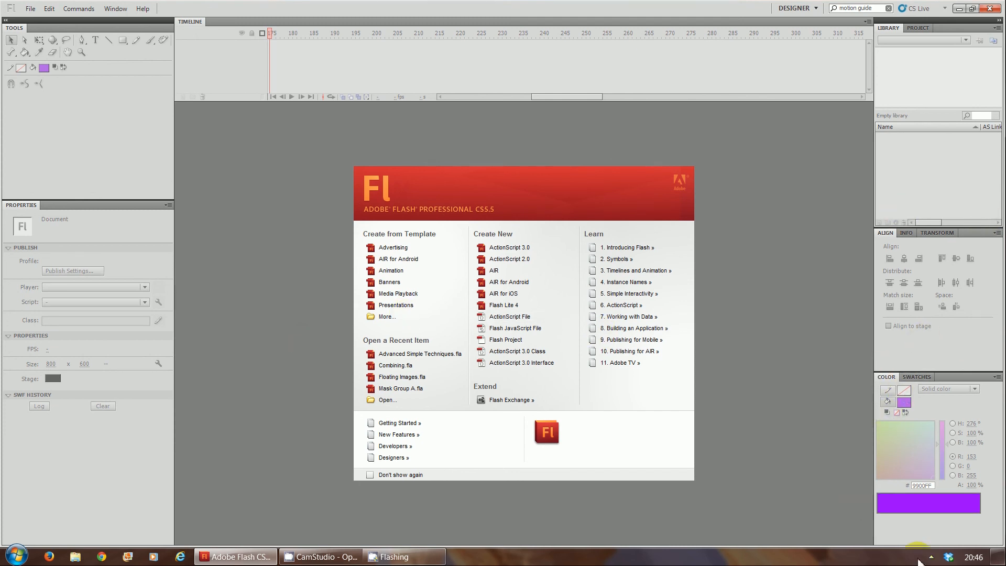
mouse_move(961, 284)
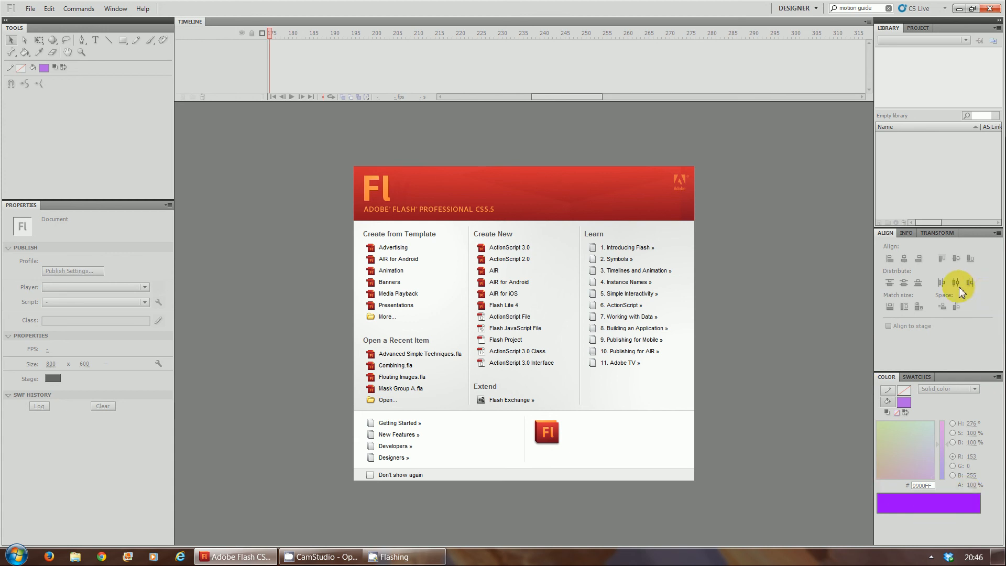
mouse_move(956, 283)
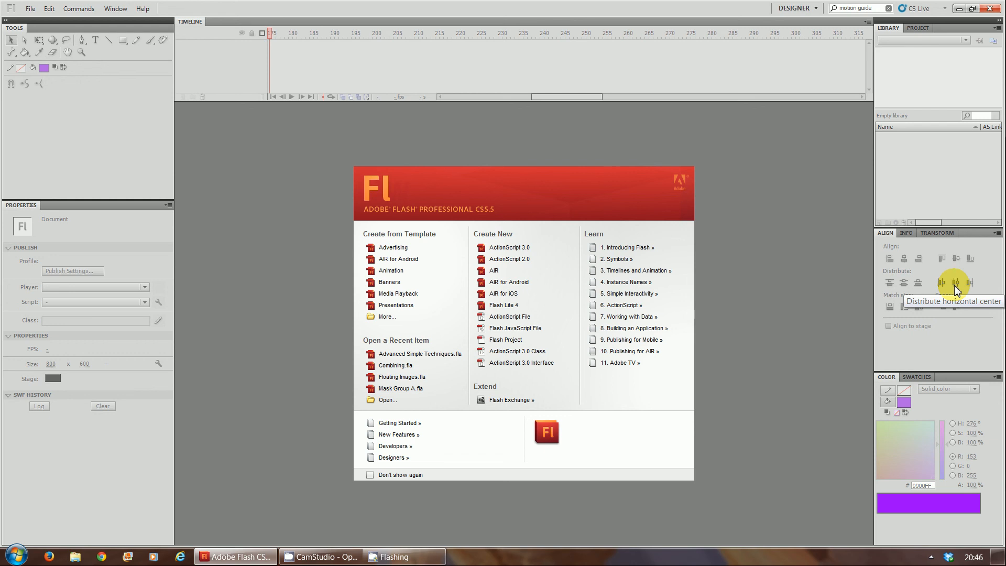
mouse_move(956, 285)
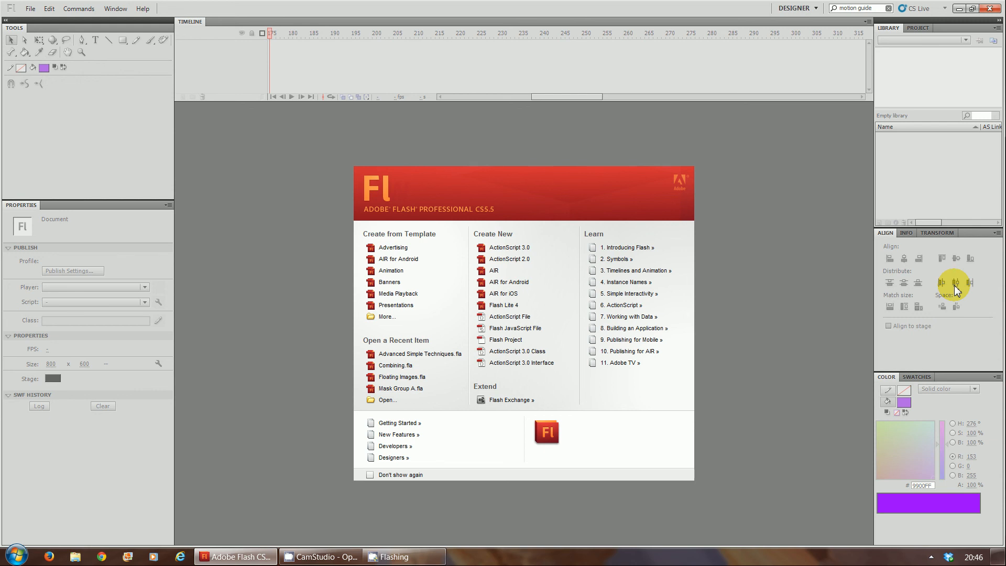
mouse_move(879, 316)
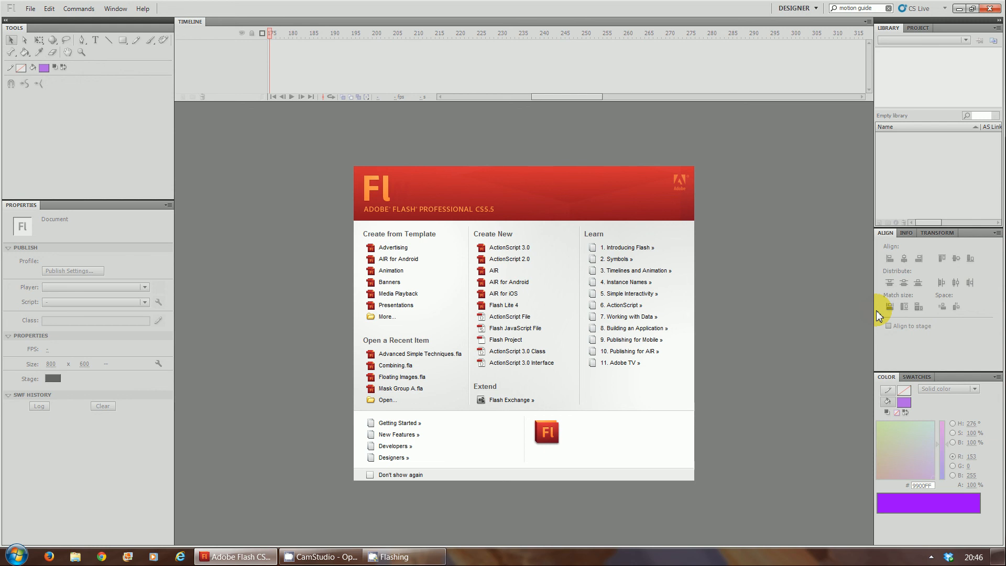
mouse_move(730, 384)
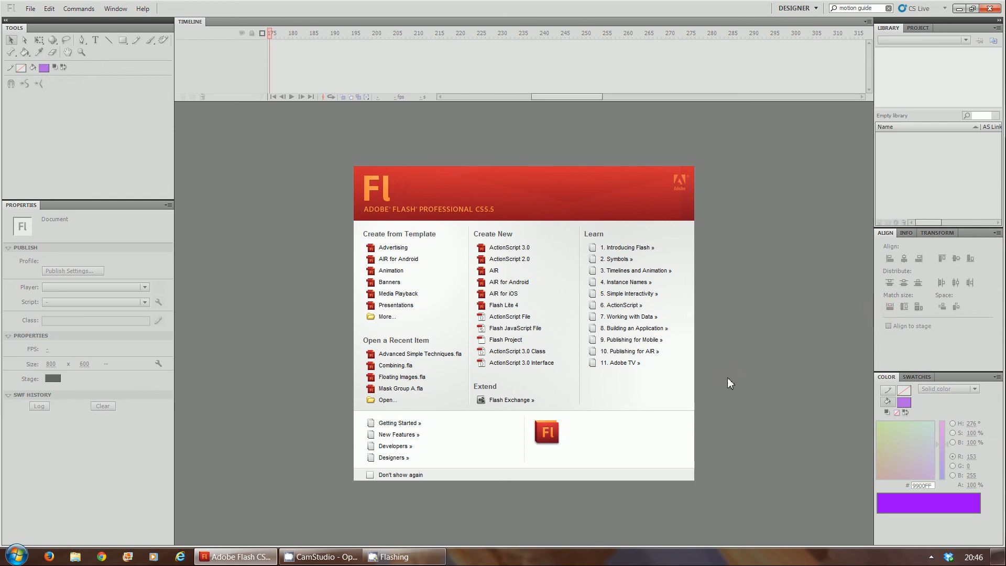